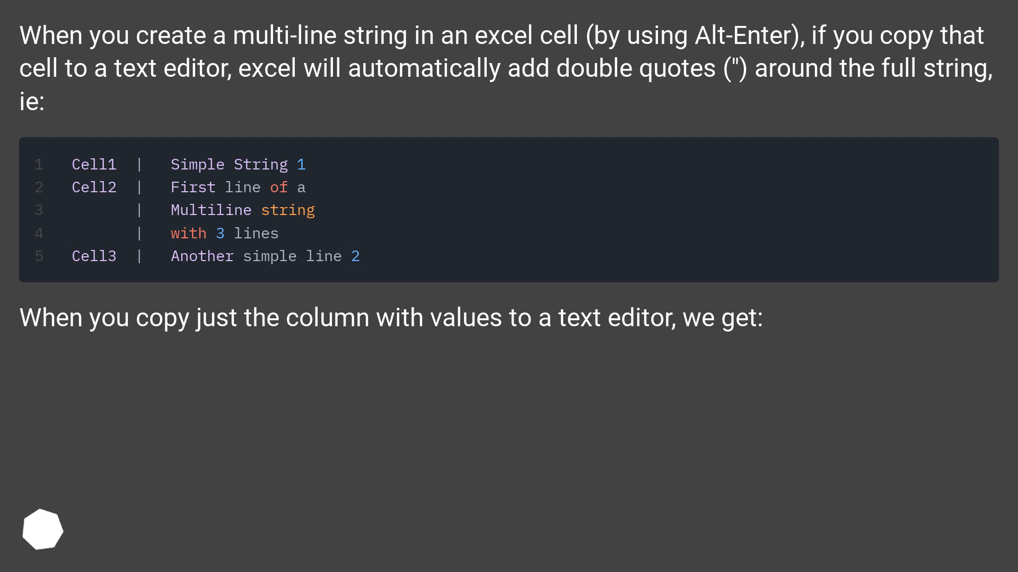
{"action": "scroll", "scroll_direction": "down", "scroll_amount": 3}
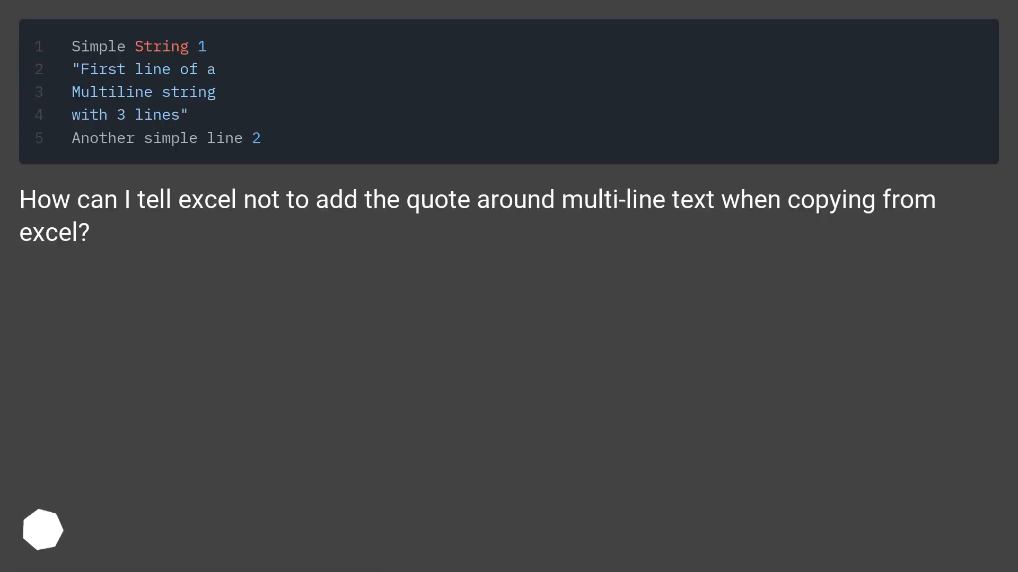